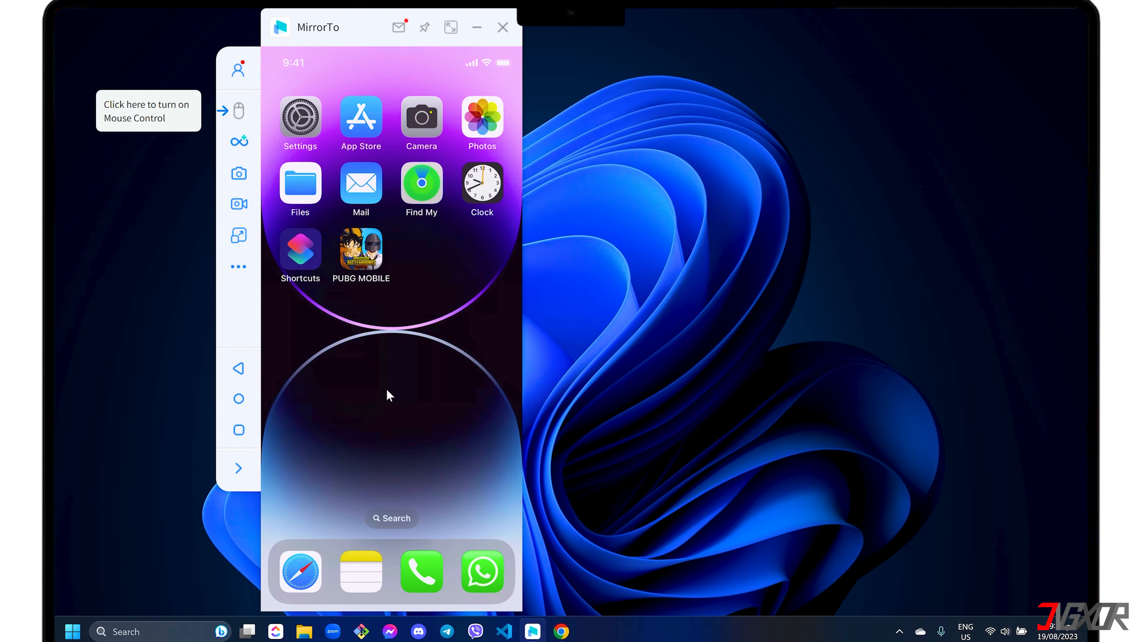
pyautogui.moveTo(424, 324)
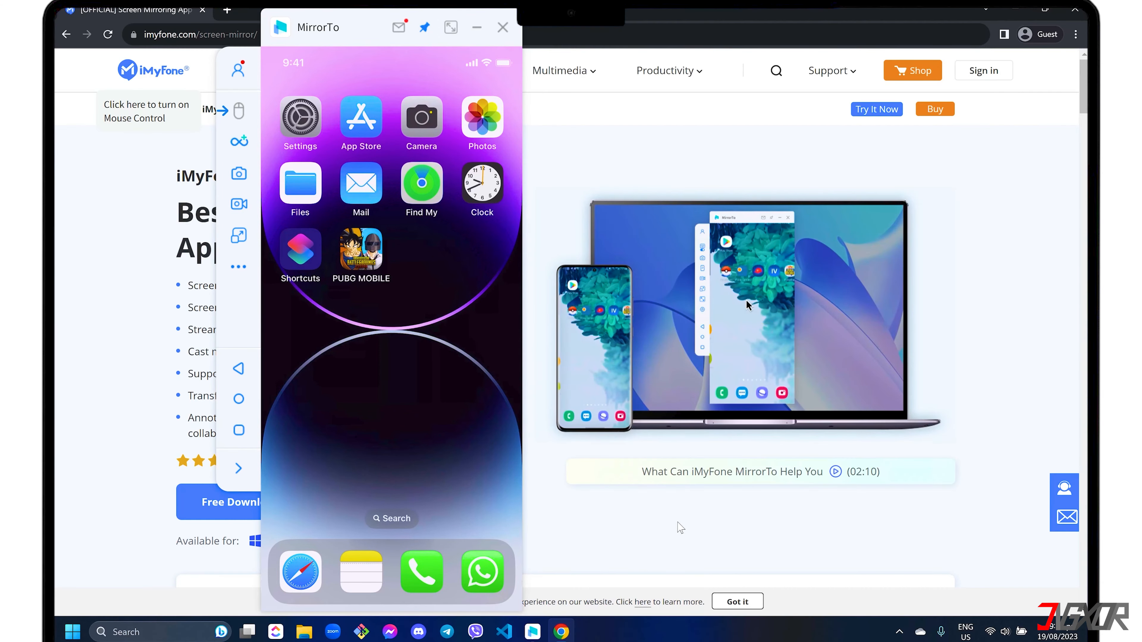
# - Minimize Chrome so MirrorTo alone shows the mirrored iPhone home screen on the desktop
pyautogui.scroll(-3)
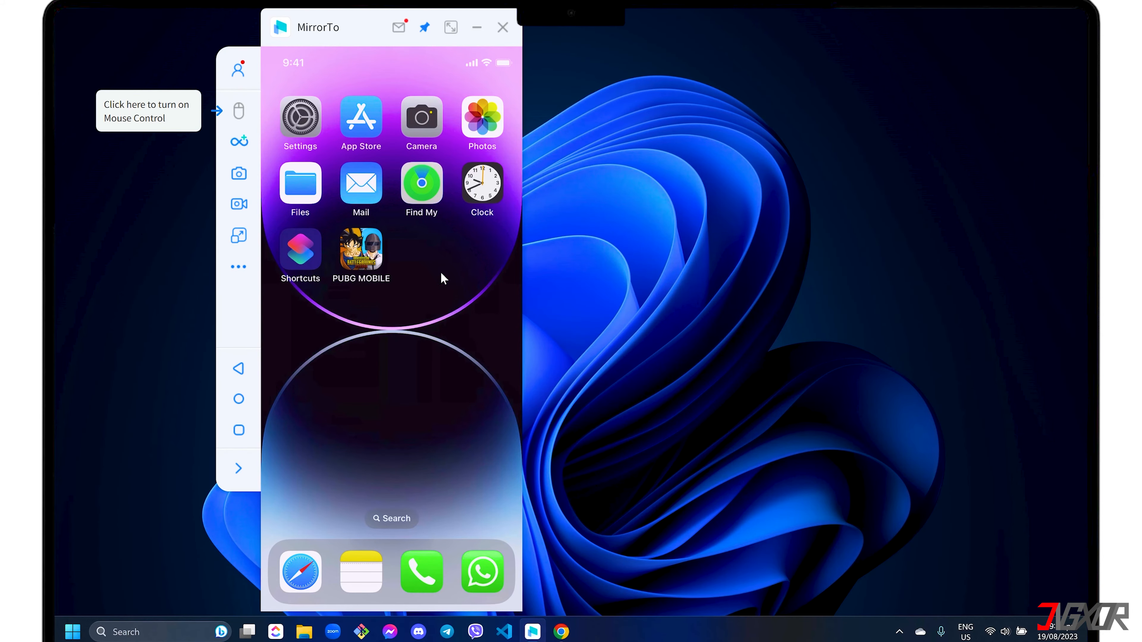
pyautogui.click(450, 27)
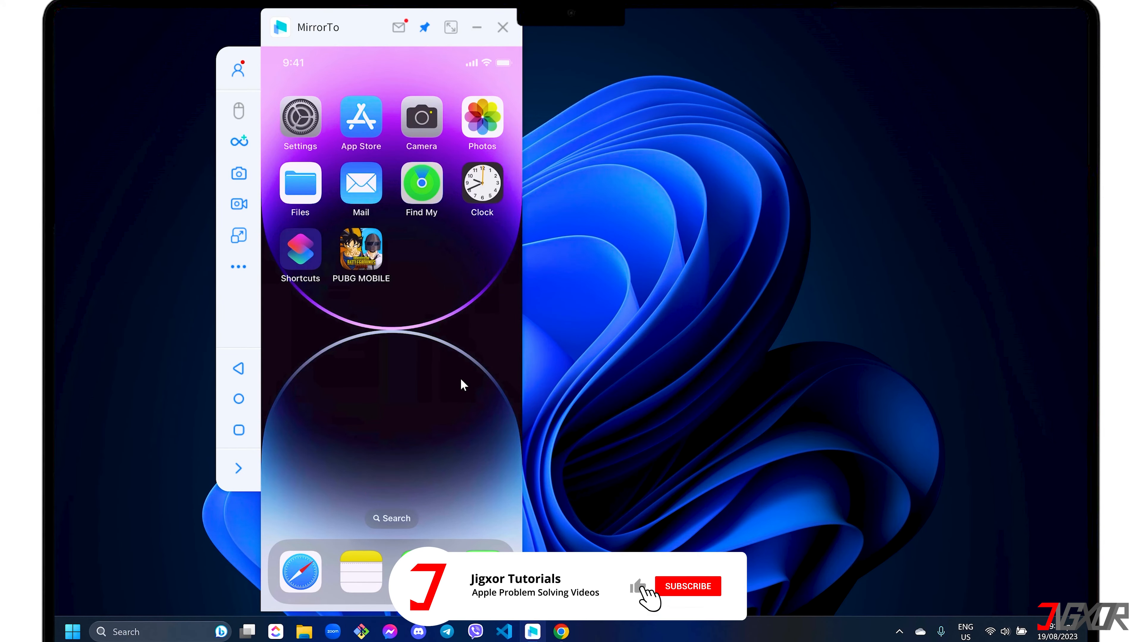
pyautogui.click(686, 586)
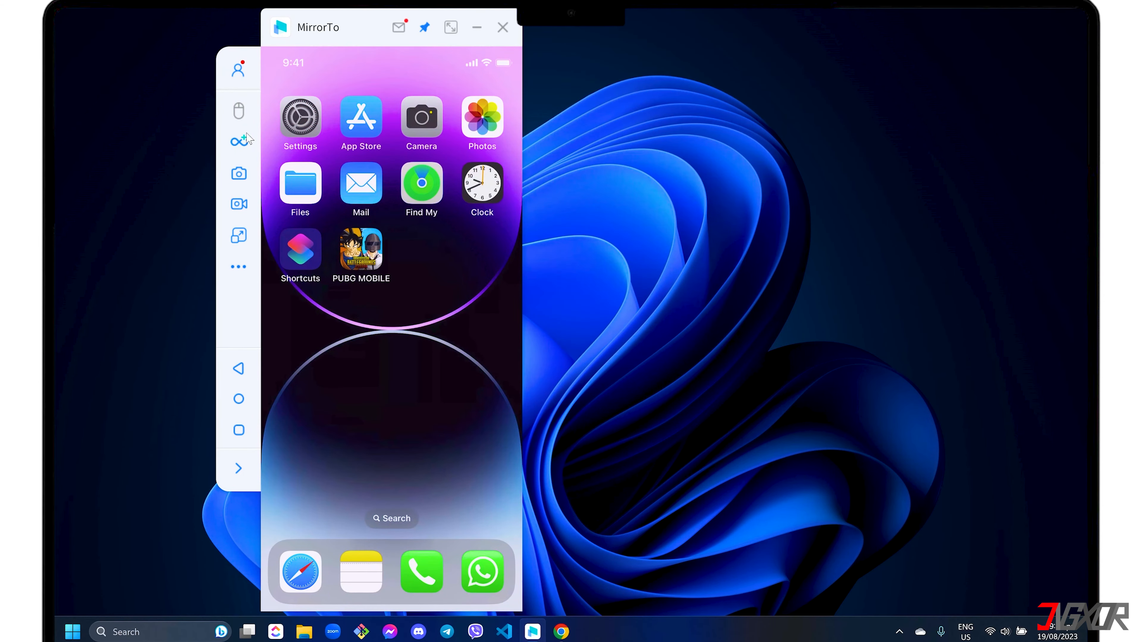
pyautogui.moveTo(238, 140)
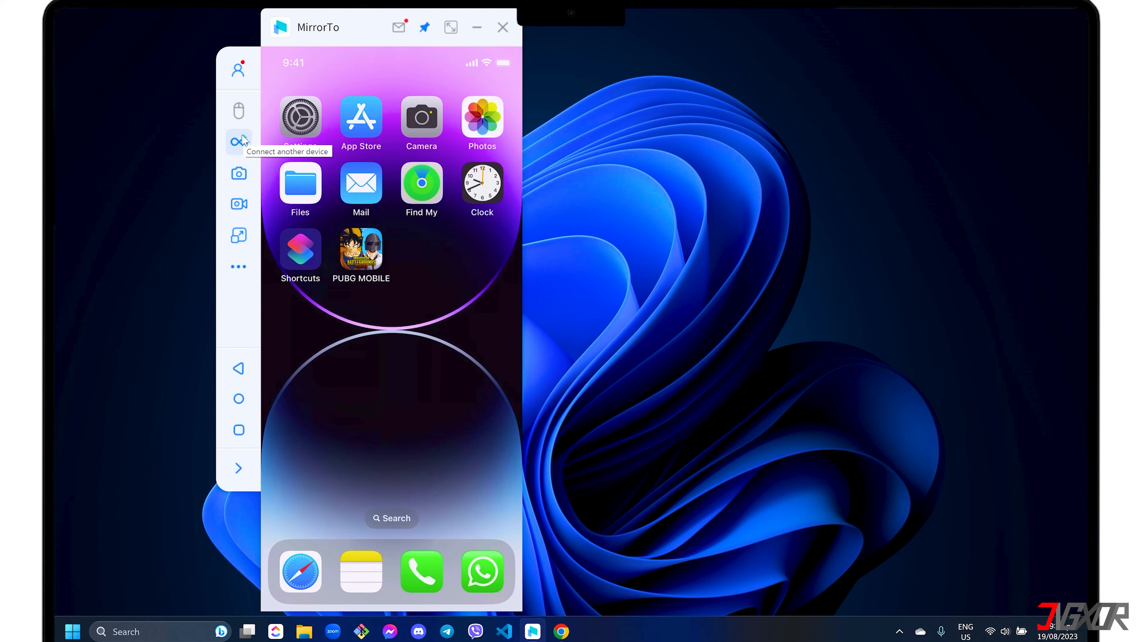
pyautogui.moveTo(405, 351)
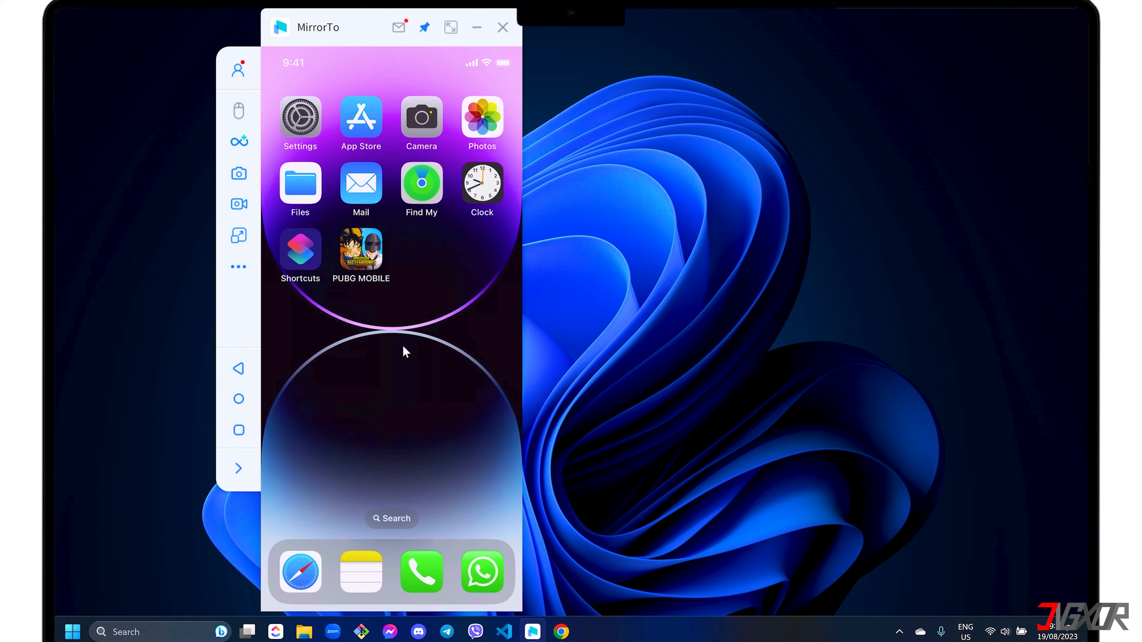
pyautogui.moveTo(239, 205)
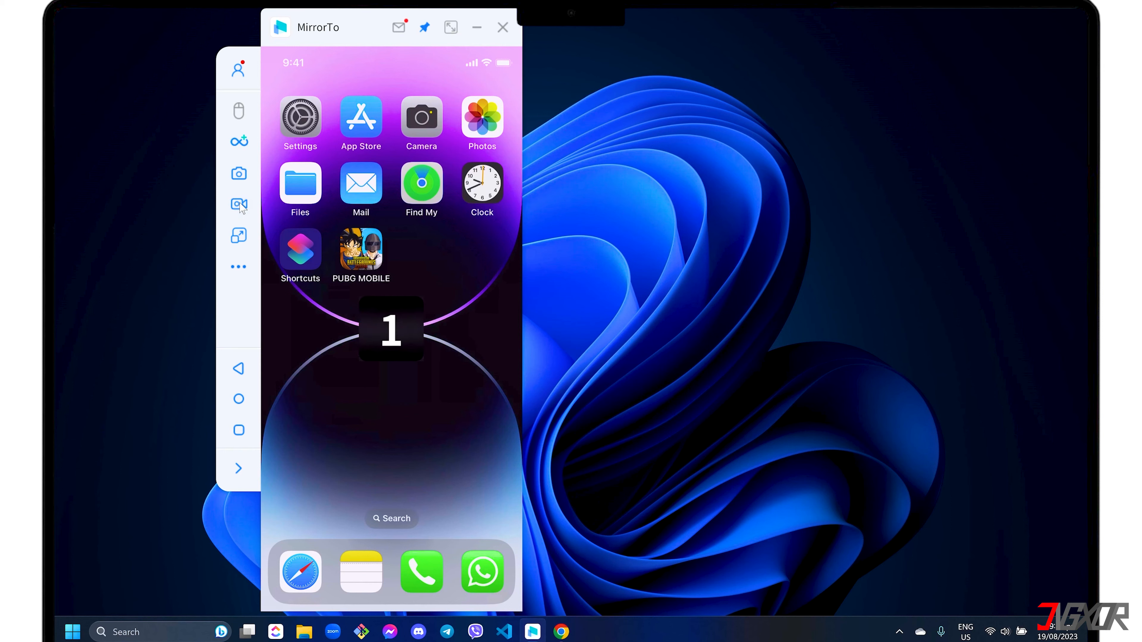
# - Start a screen recording of the mirrored iPhone, then stop it so the video is saved
pyautogui.click(237, 204)
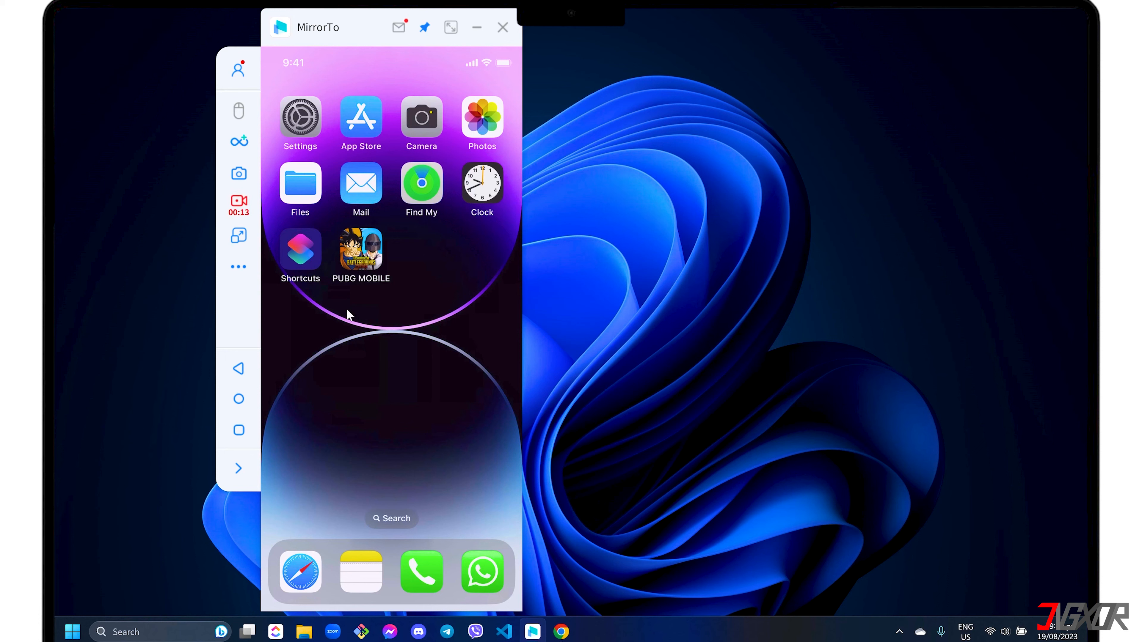
pyautogui.click(237, 204)
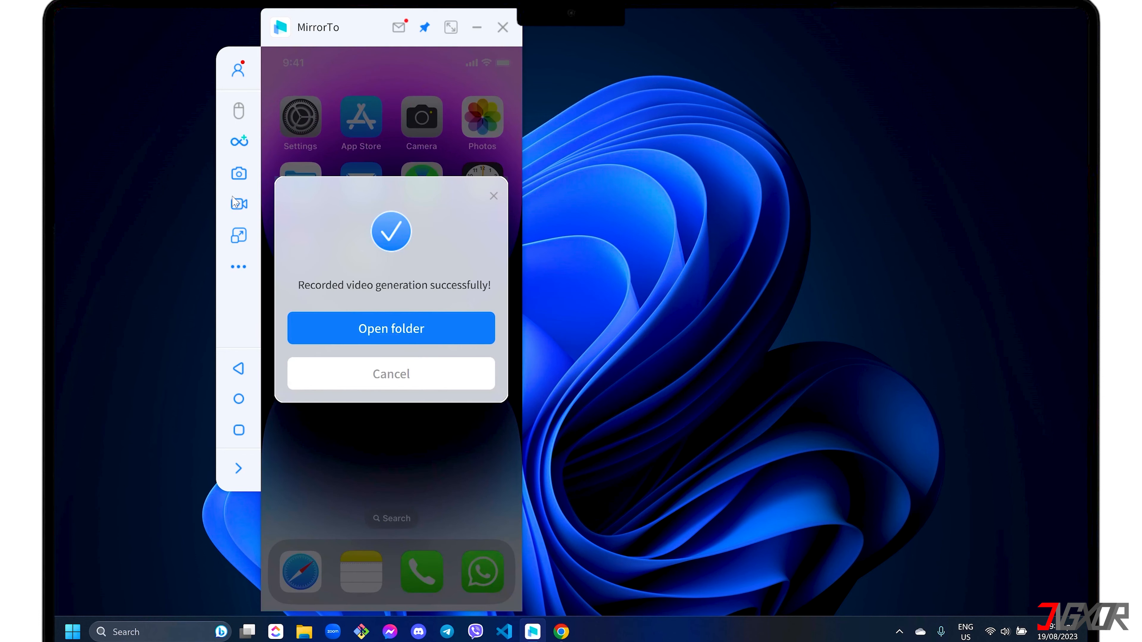